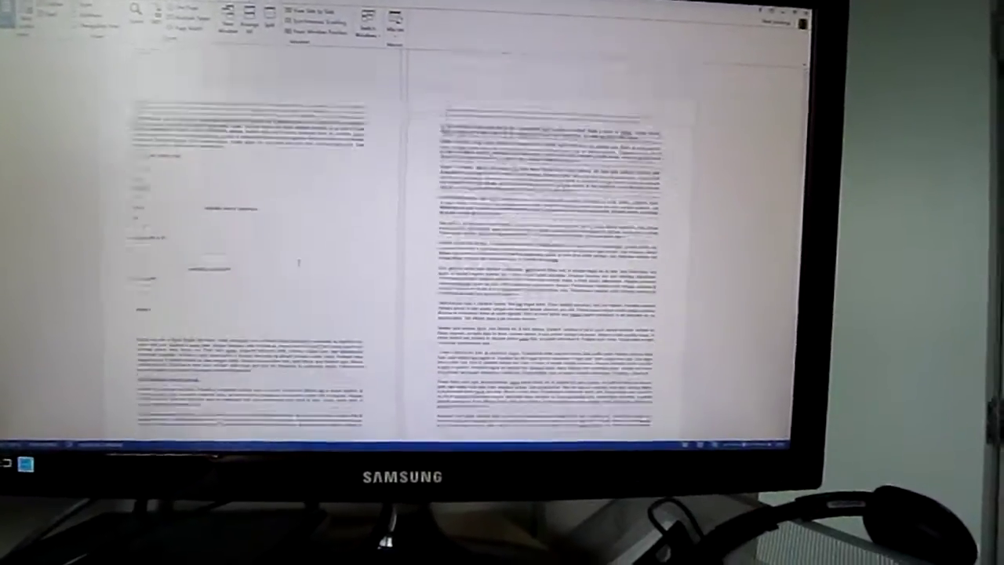
pyautogui.scroll(-3)
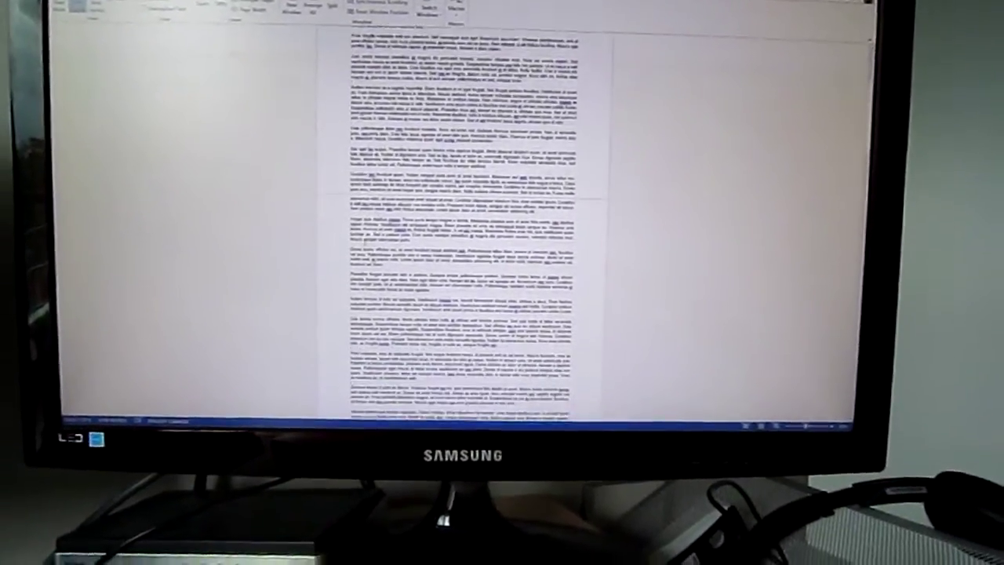
pyautogui.scroll(3)
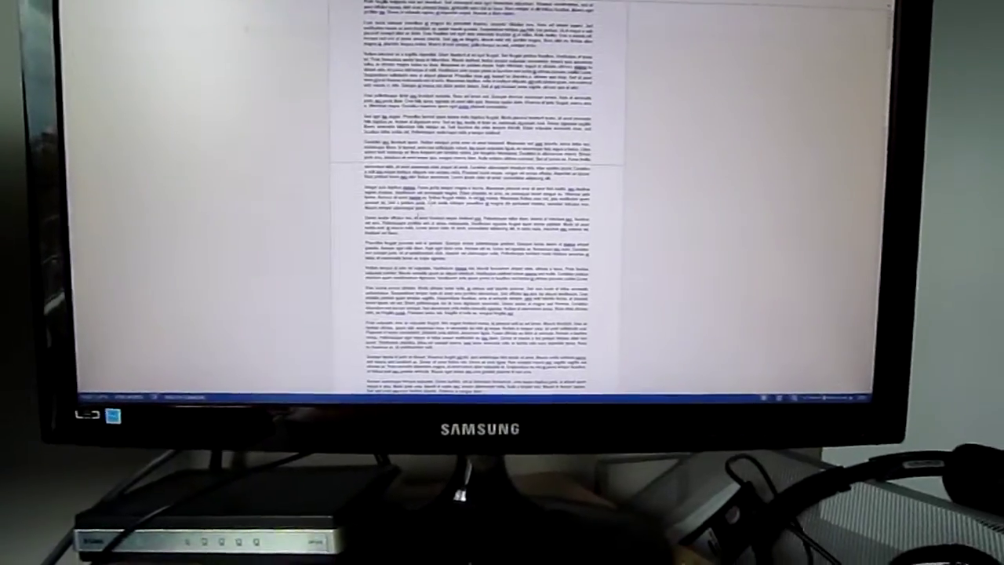
pyautogui.scroll(-3)
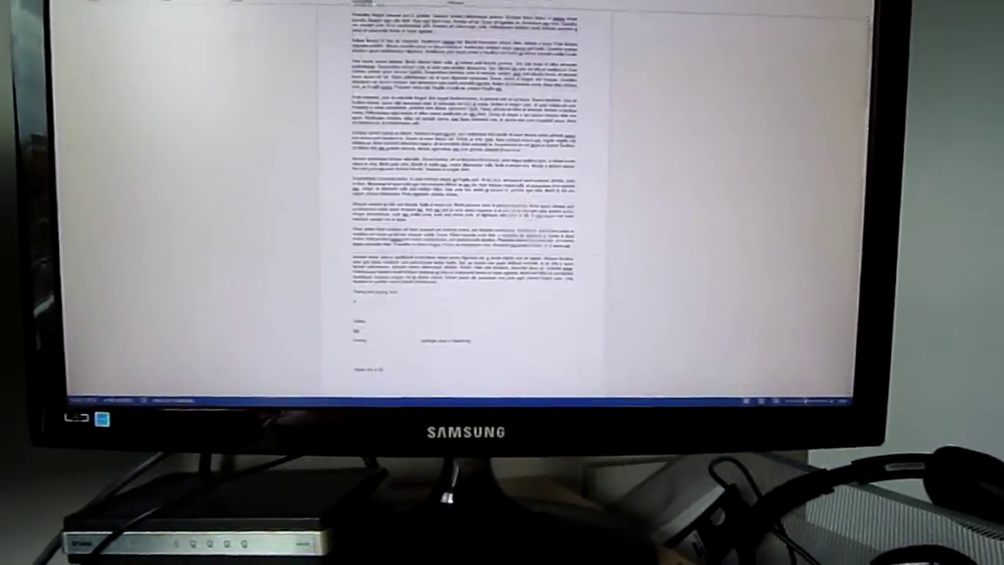